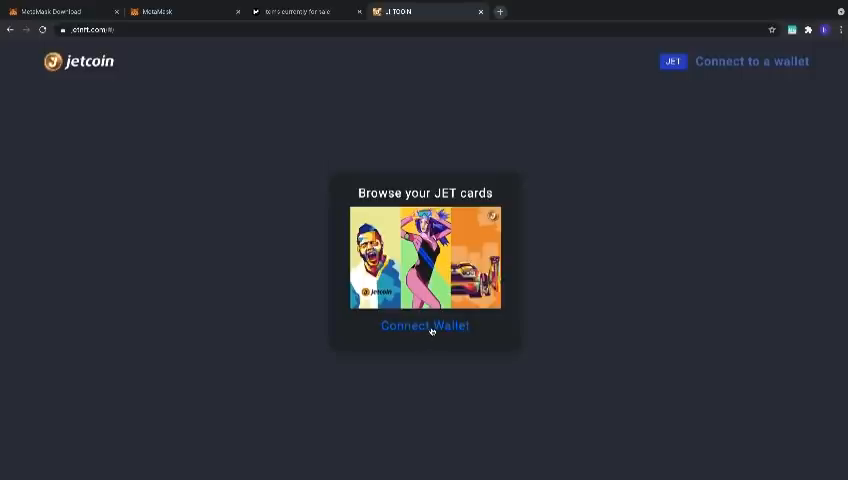
Connect a wallet by choosing MetaMask from the provider options
{"action": "left_click", "coordinate": [424, 325]}
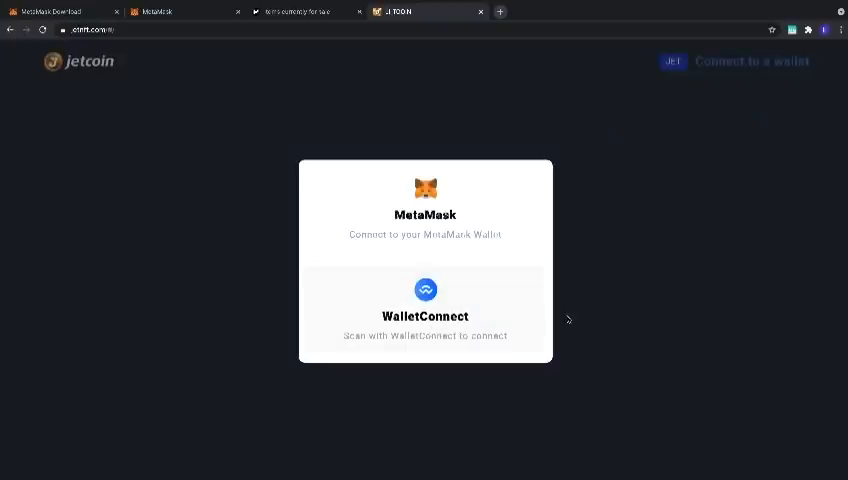
{"action": "mouse_move", "coordinate": [592, 320]}
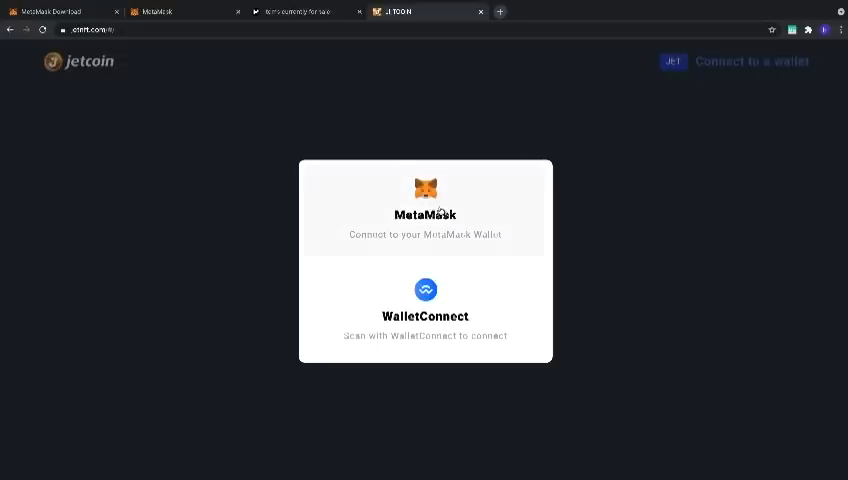
{"action": "left_click", "coordinate": [424, 205]}
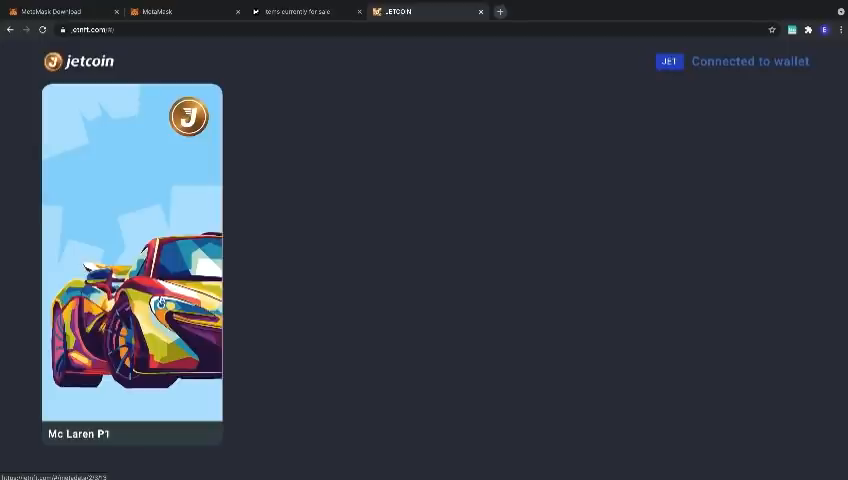
View the owned McLaren P1 card's detail page from the connected wallet
{"action": "left_click", "coordinate": [131, 260]}
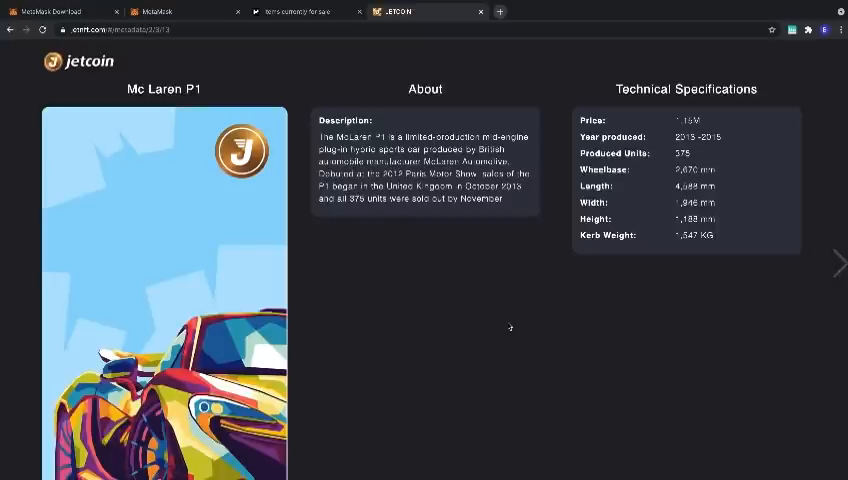
{"action": "mouse_move", "coordinate": [510, 323]}
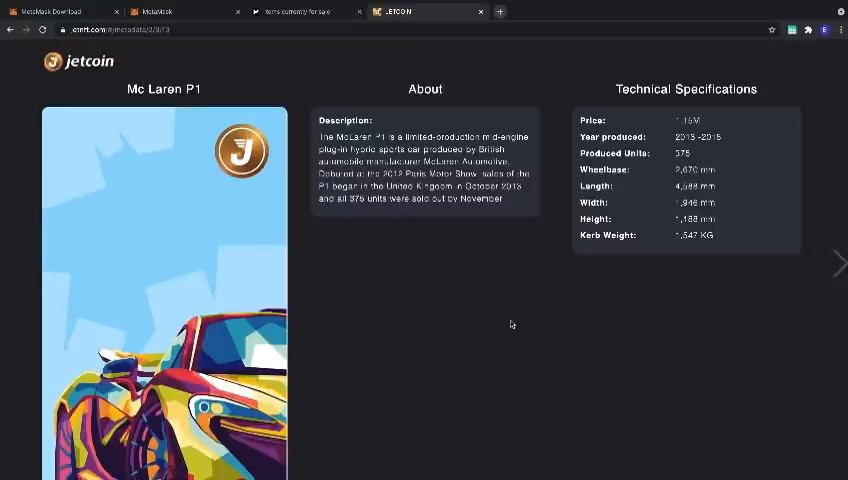
{"action": "mouse_move", "coordinate": [668, 140]}
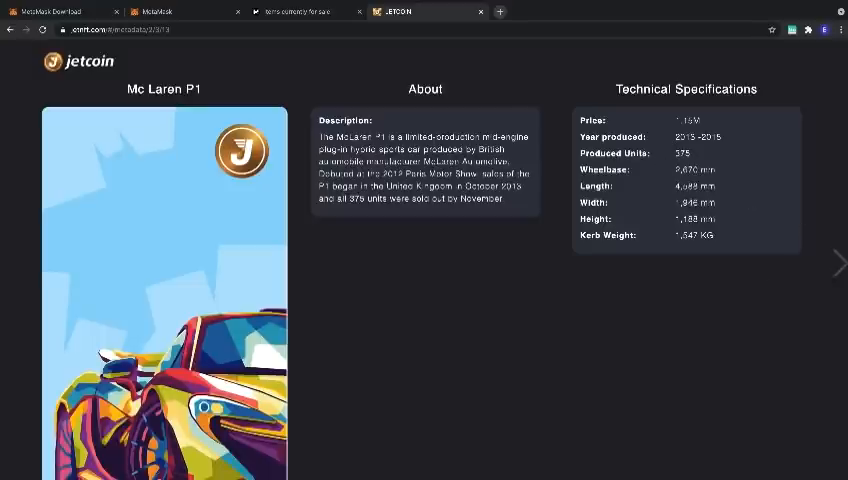
Move from the description and specifications to the card's performance and media page
{"action": "left_click", "coordinate": [838, 261]}
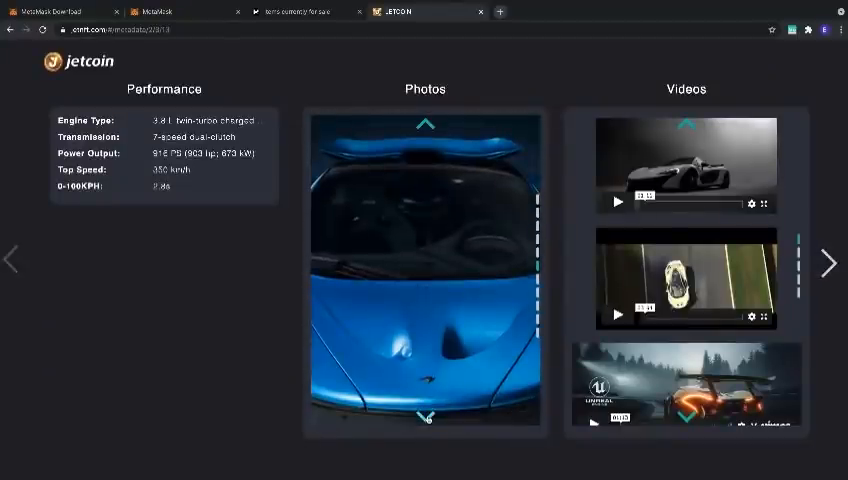
Show the next McLaren photo, then play the first and second videos and pause the second
{"action": "left_click", "coordinate": [425, 419]}
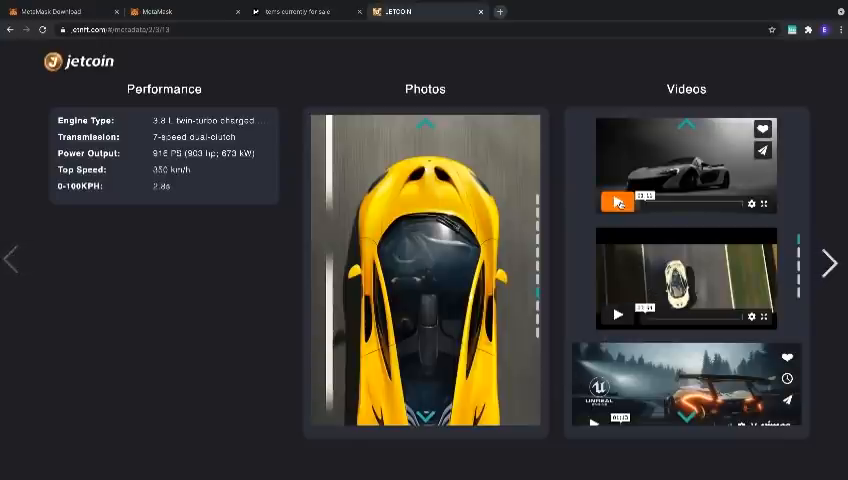
{"action": "left_click", "coordinate": [617, 203]}
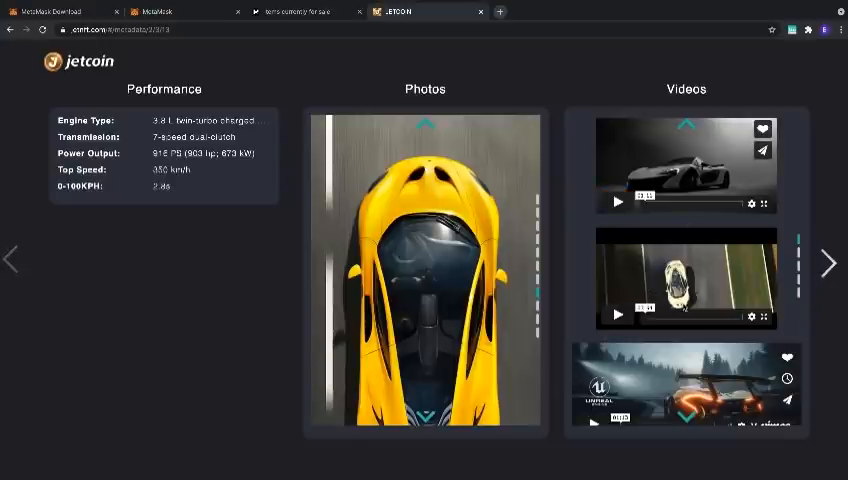
{"action": "left_click", "coordinate": [617, 315]}
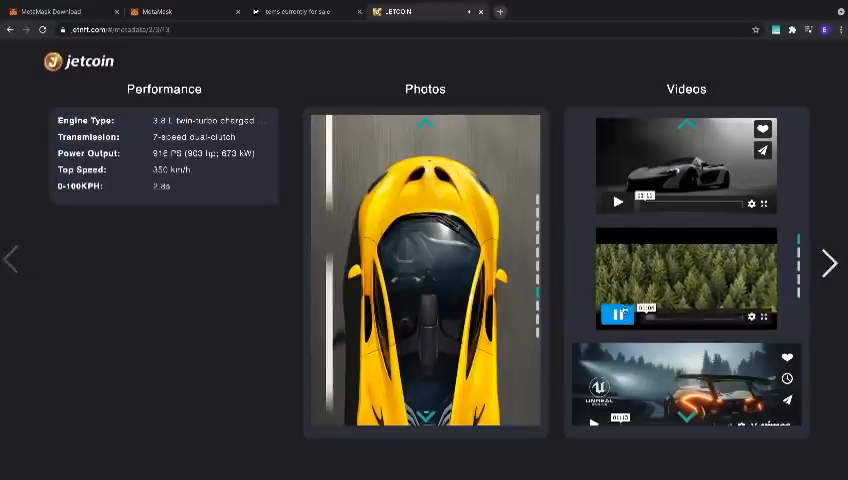
{"action": "left_click", "coordinate": [617, 316]}
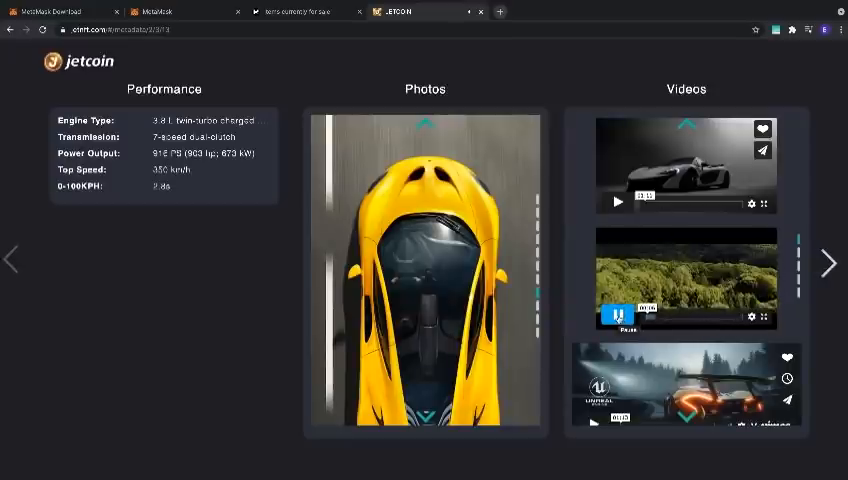
{"action": "left_click", "coordinate": [617, 317]}
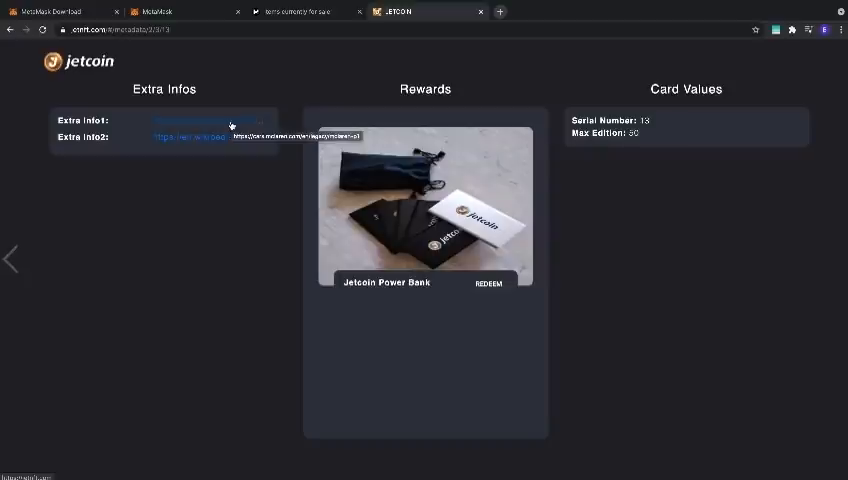
{"action": "mouse_move", "coordinate": [207, 142]}
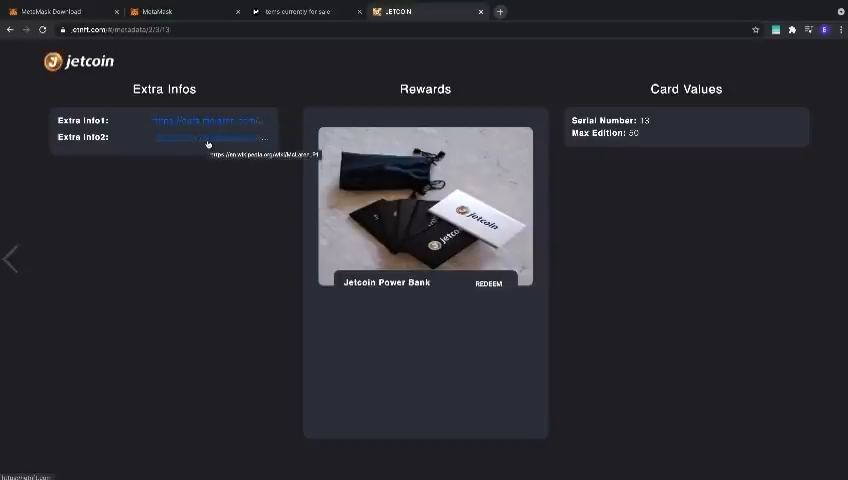
{"action": "mouse_move", "coordinate": [426, 104]}
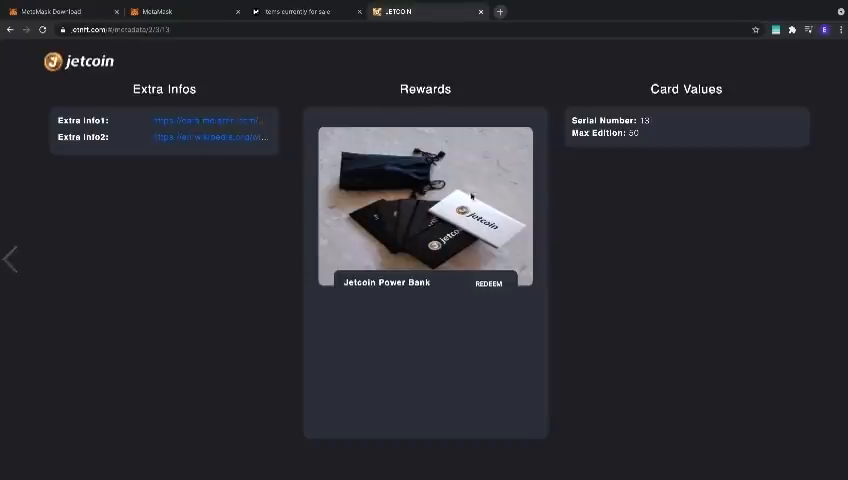
{"action": "mouse_move", "coordinate": [421, 190]}
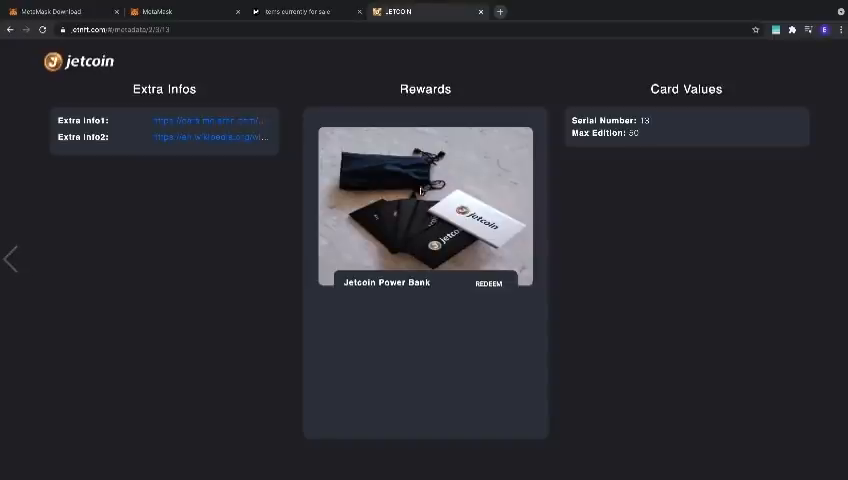
{"action": "mouse_move", "coordinate": [685, 106]}
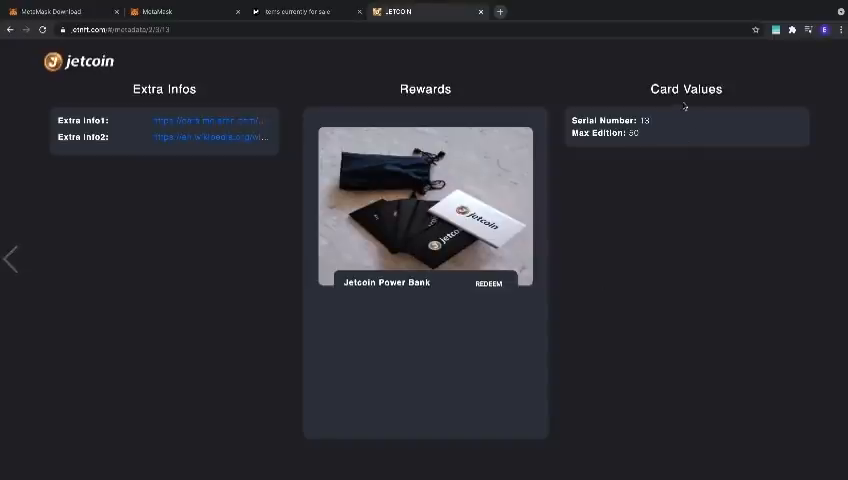
{"action": "mouse_move", "coordinate": [594, 118]}
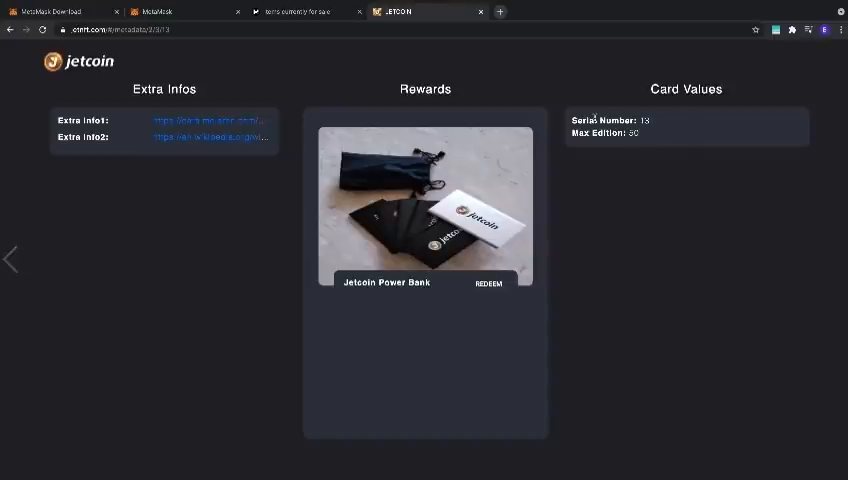